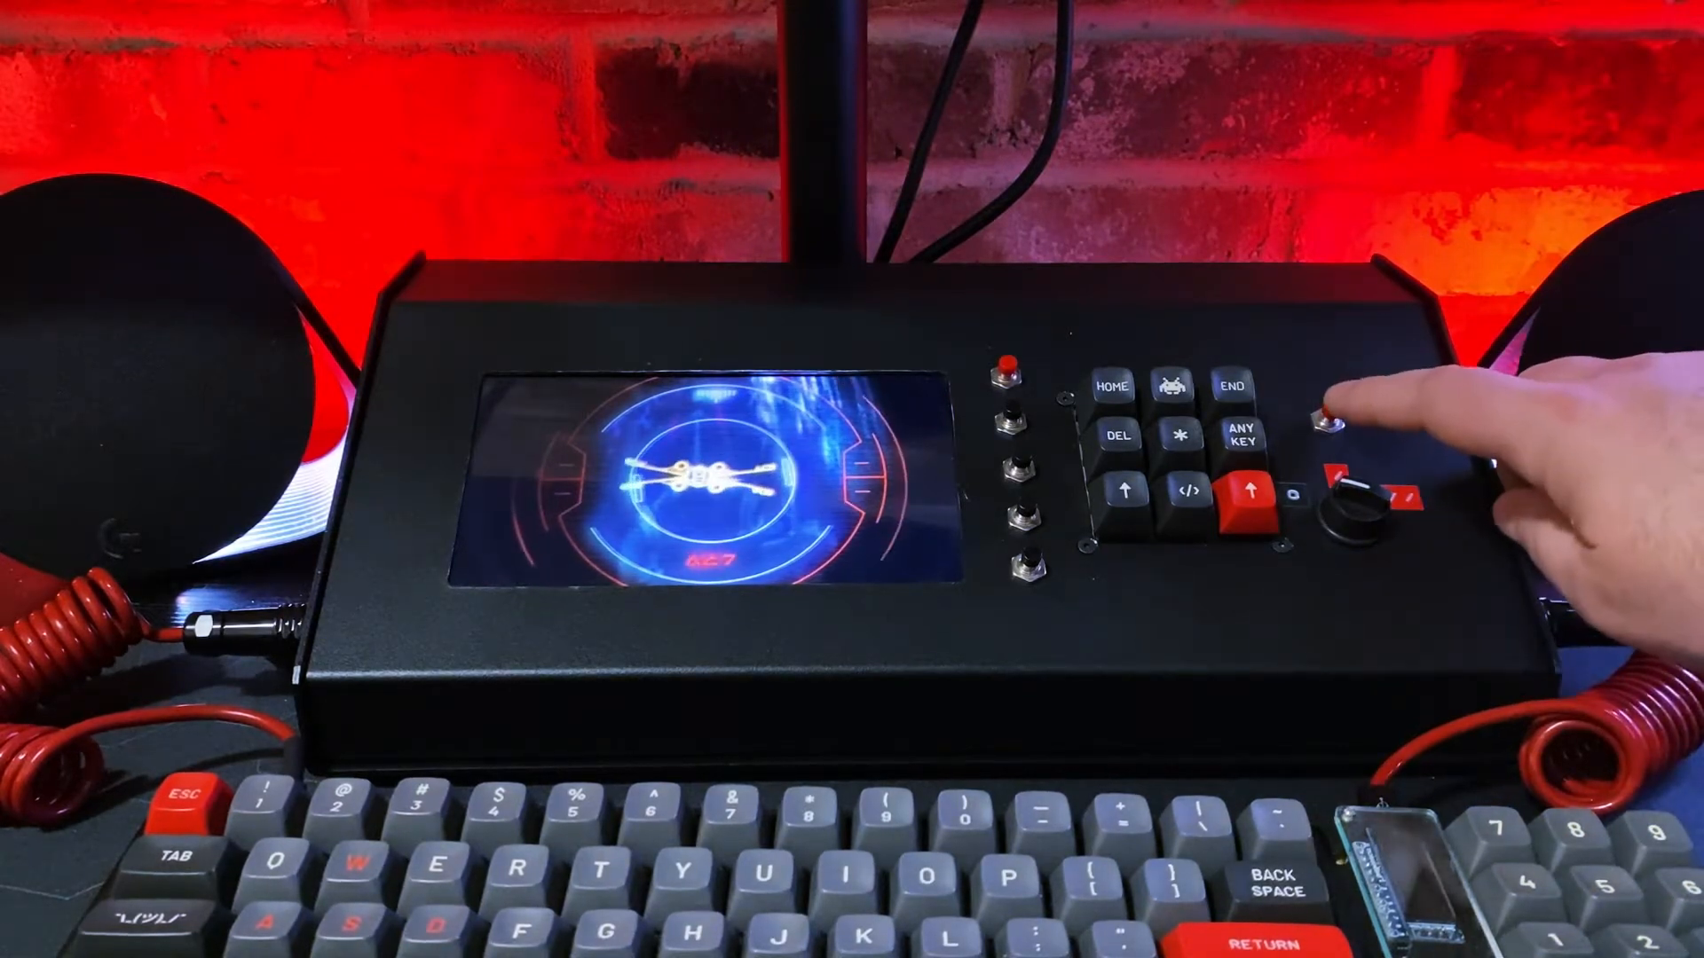
pyautogui.click(1334, 423)
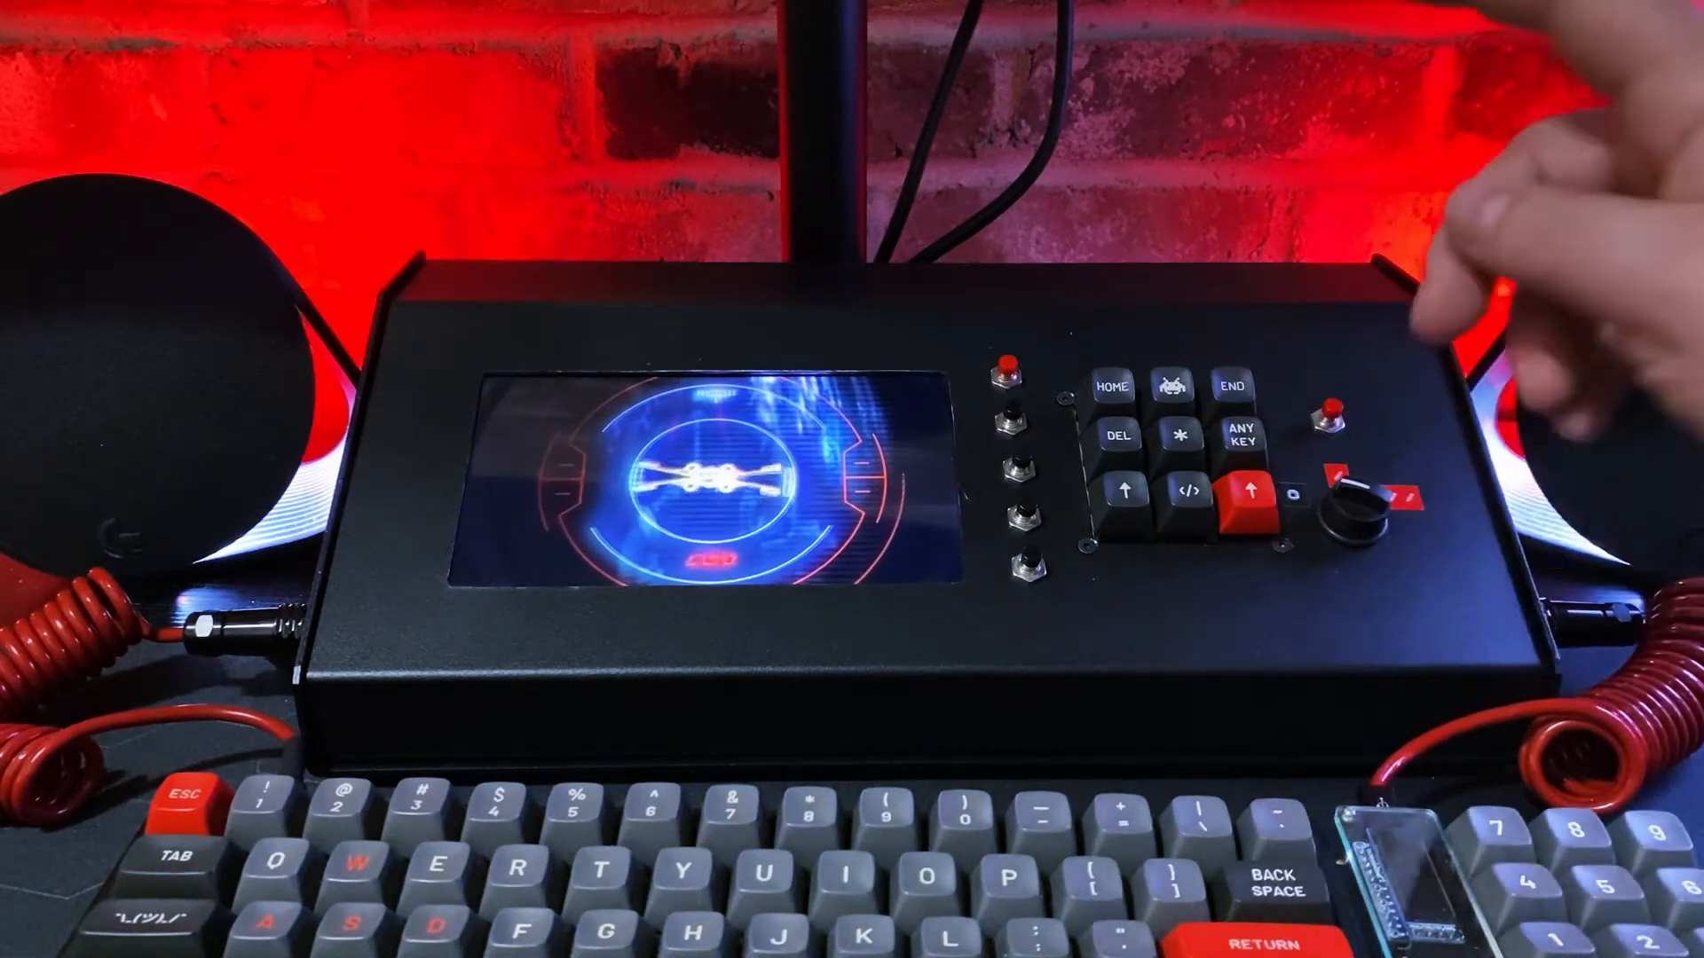